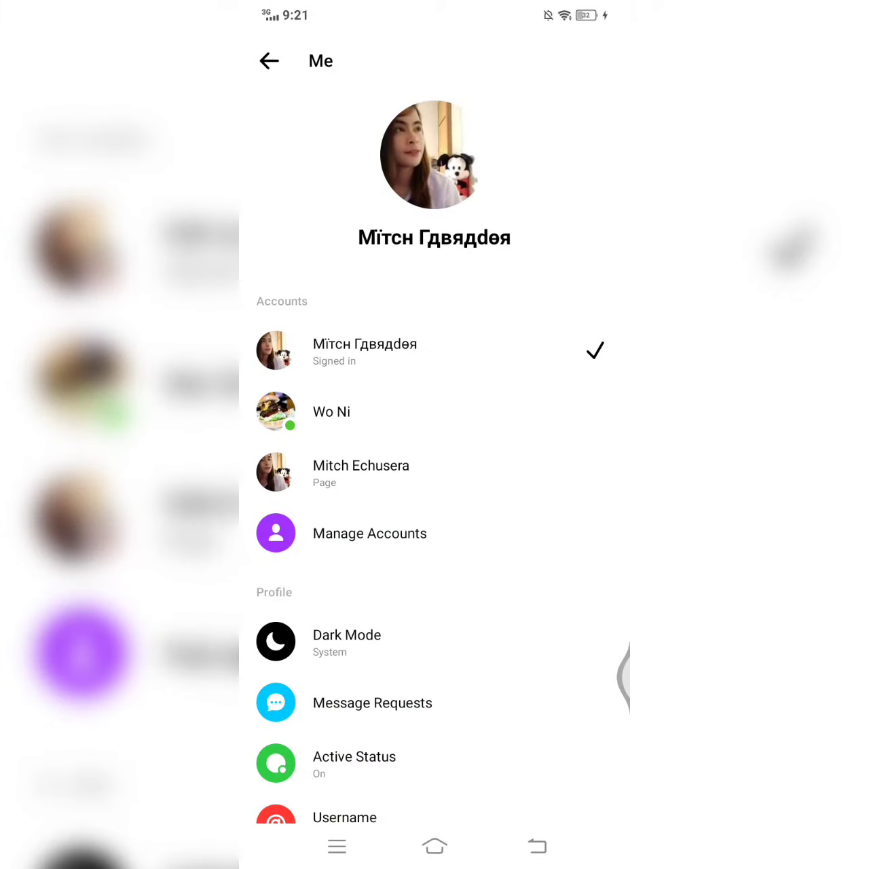
click(369, 532)
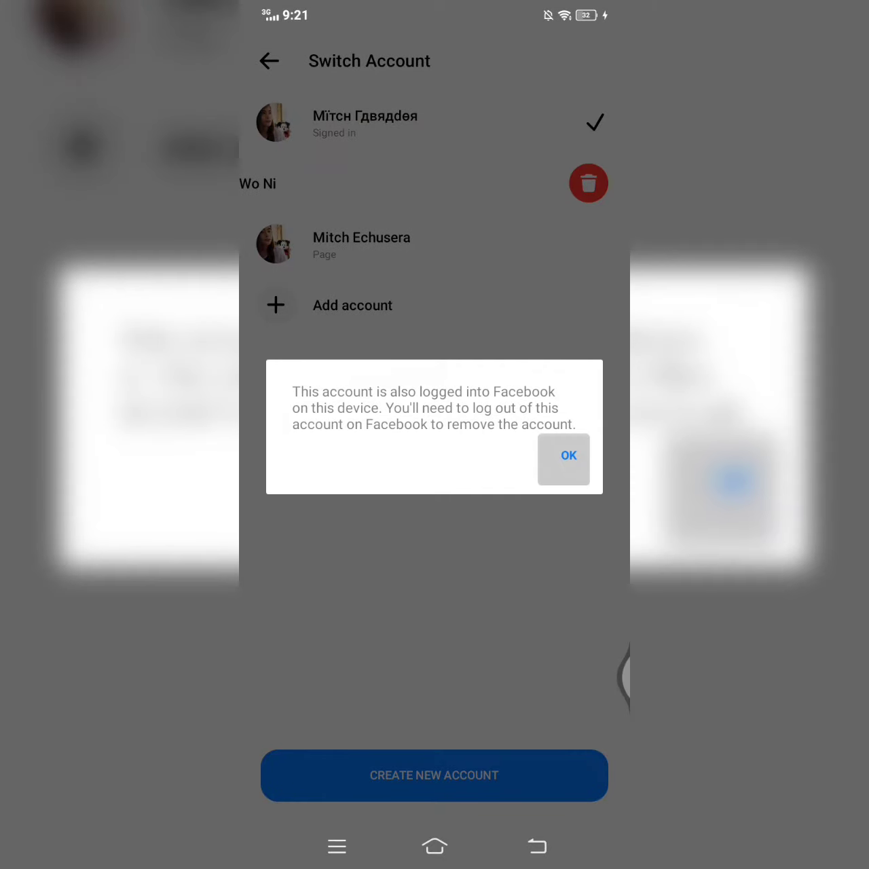
click(562, 459)
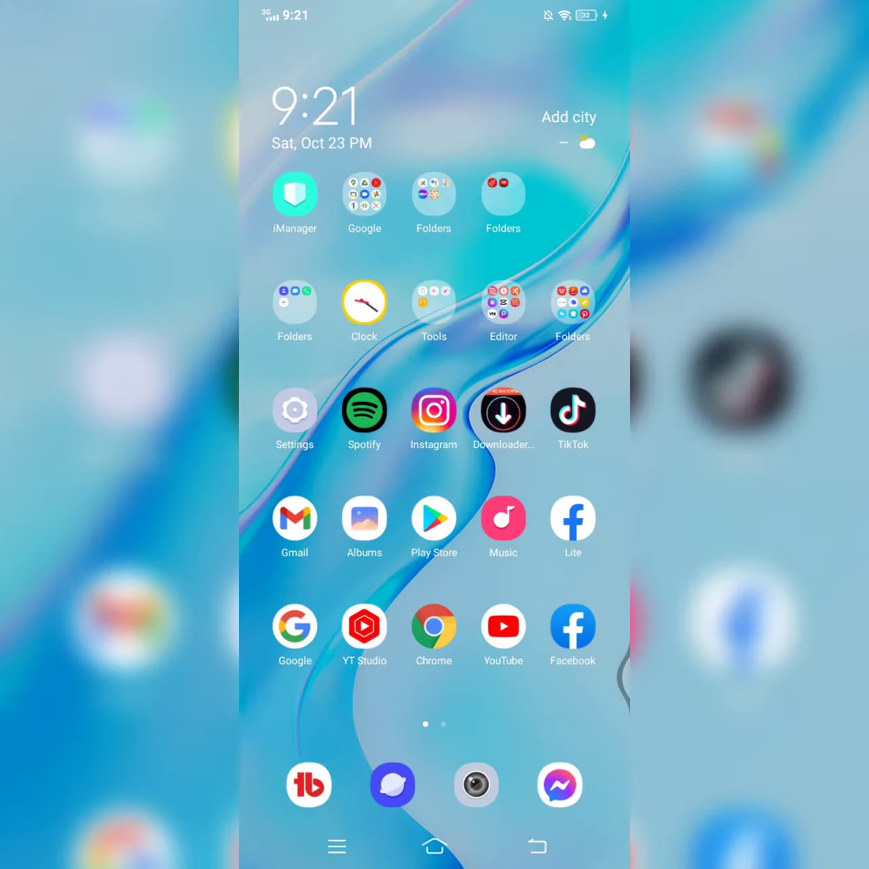
Launch Facebook from the home screen and switch over to the Facebook Lite news feed.
click(573, 626)
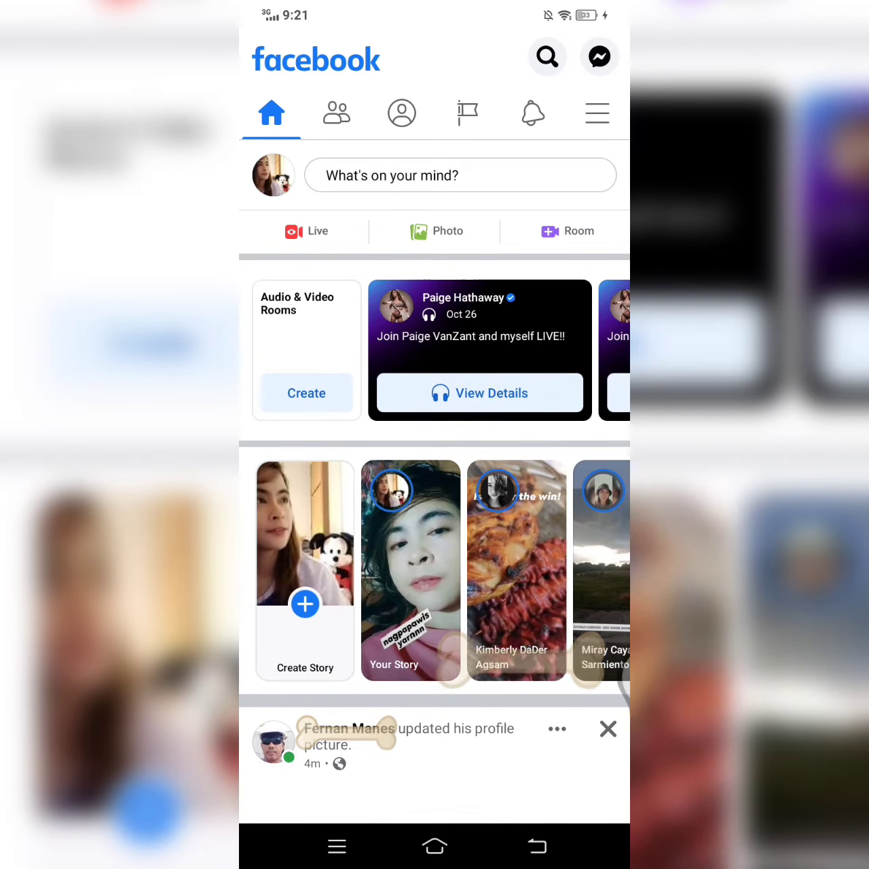
click(434, 846)
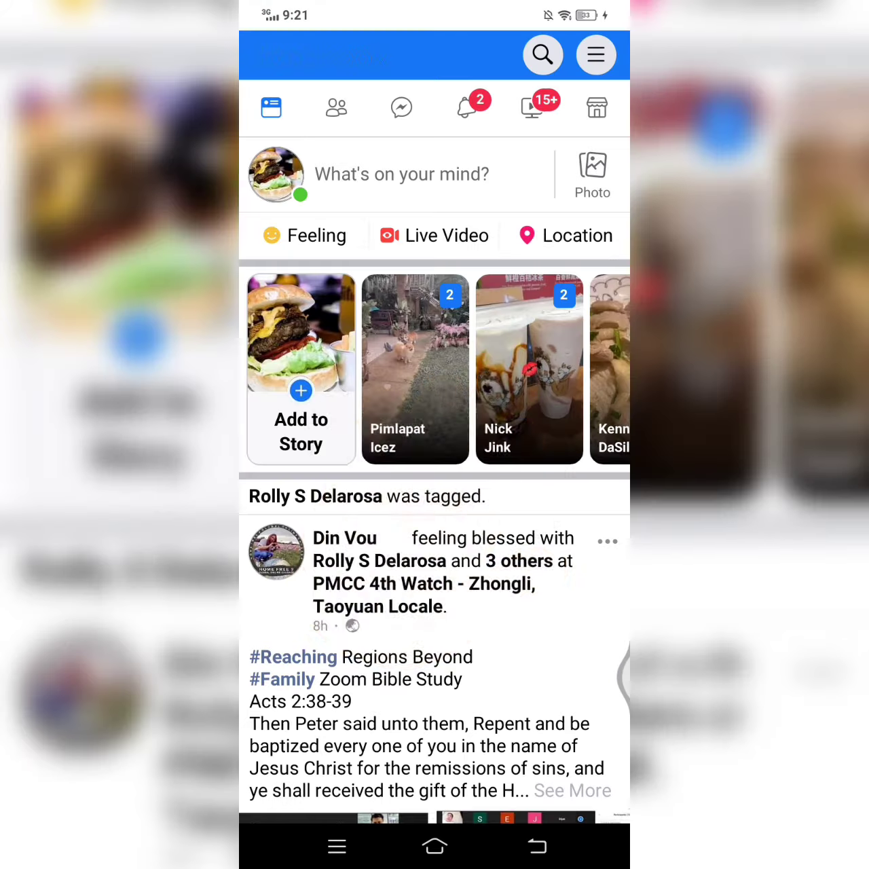
Log the secondary account out of Facebook Lite via the menu and confirm with Yes.
click(594, 55)
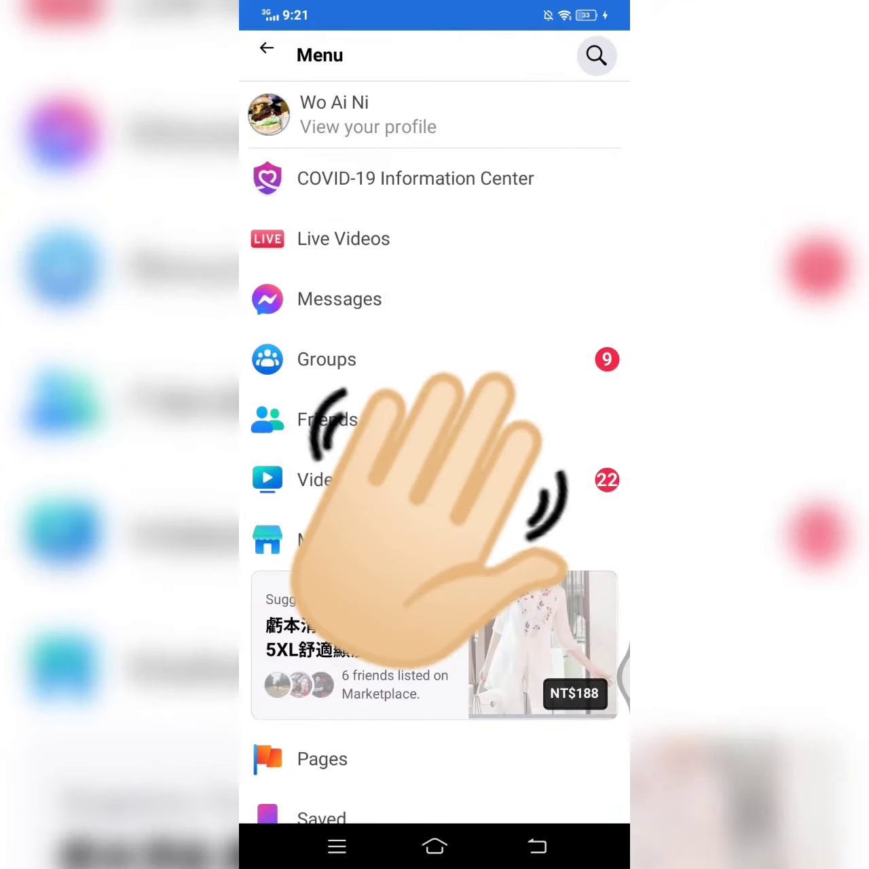
click(328, 786)
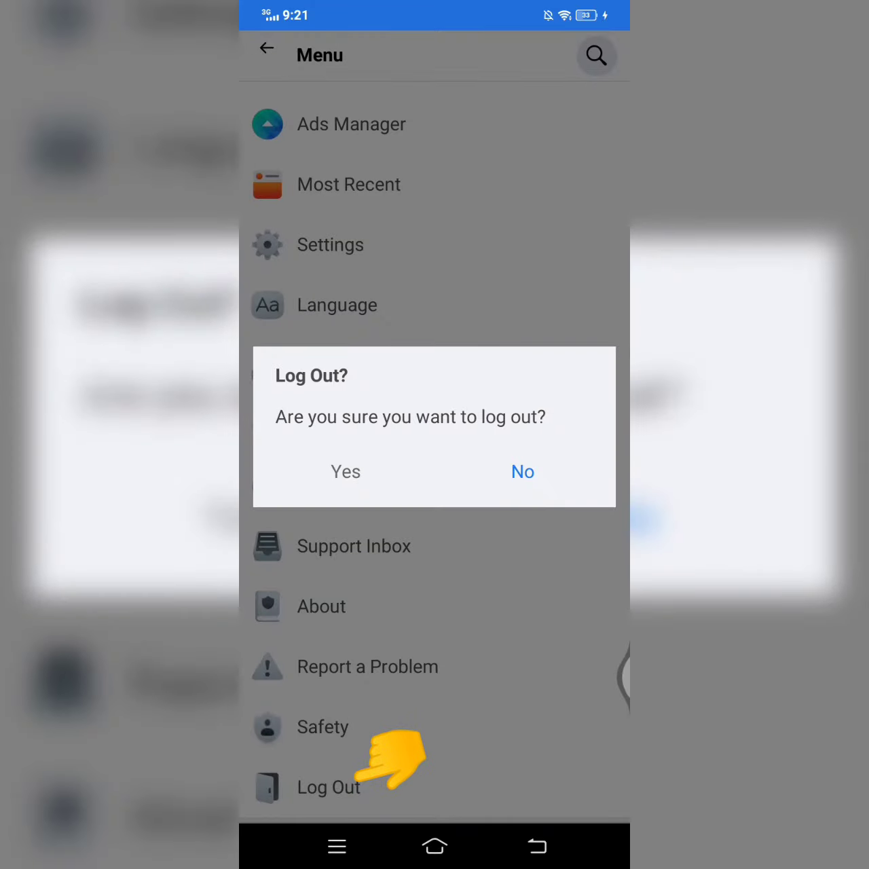
click(345, 471)
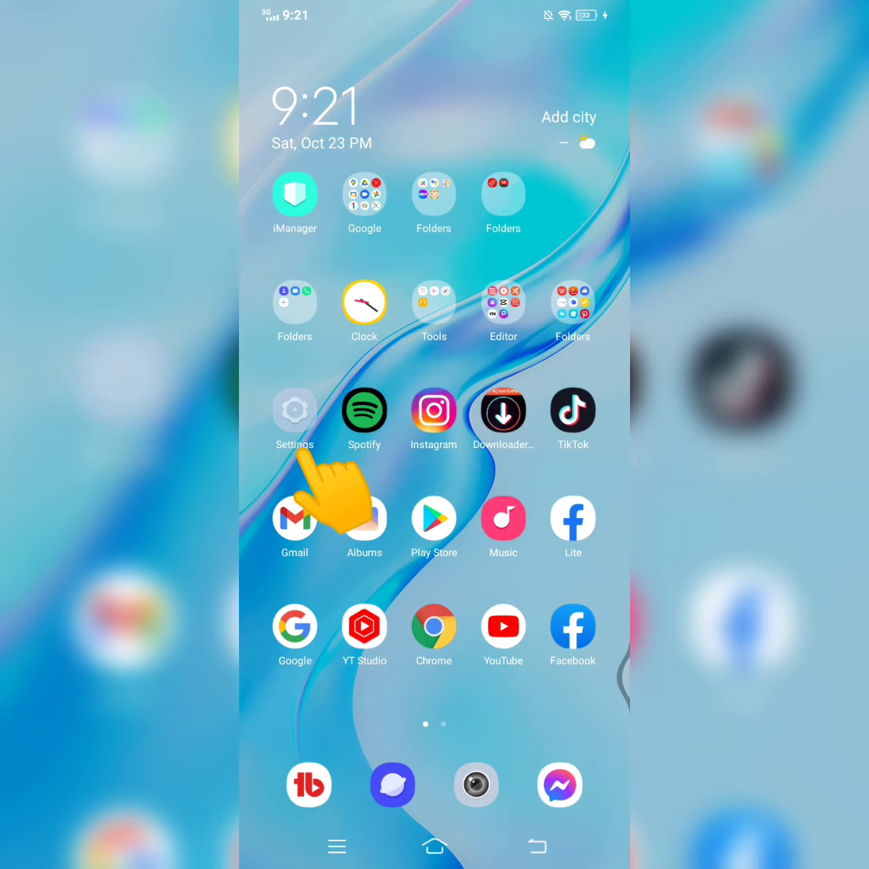
Delete the synced Facebook account from Settings > Accounts & Sync and confirm with OK.
click(293, 410)
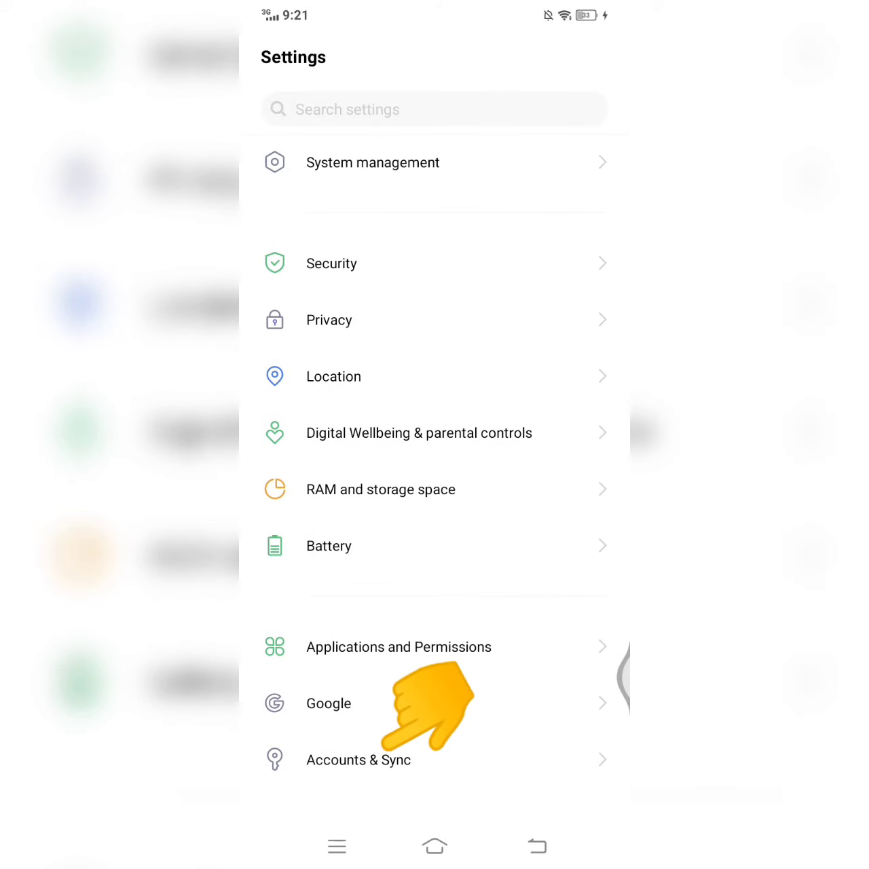
click(358, 761)
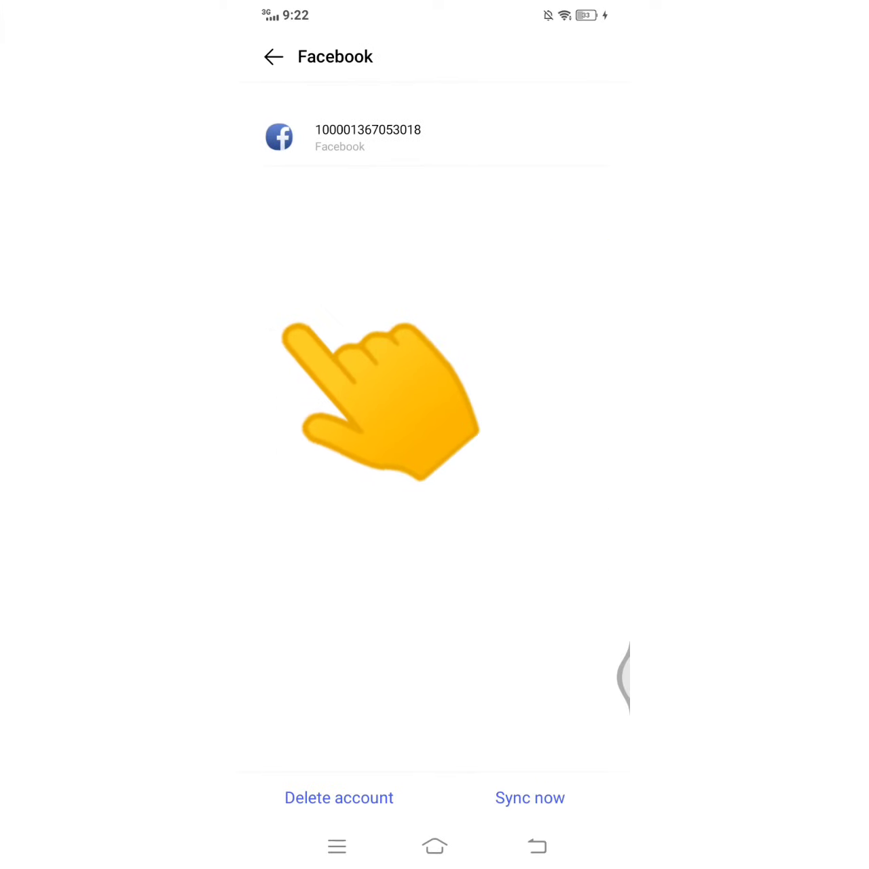
click(338, 798)
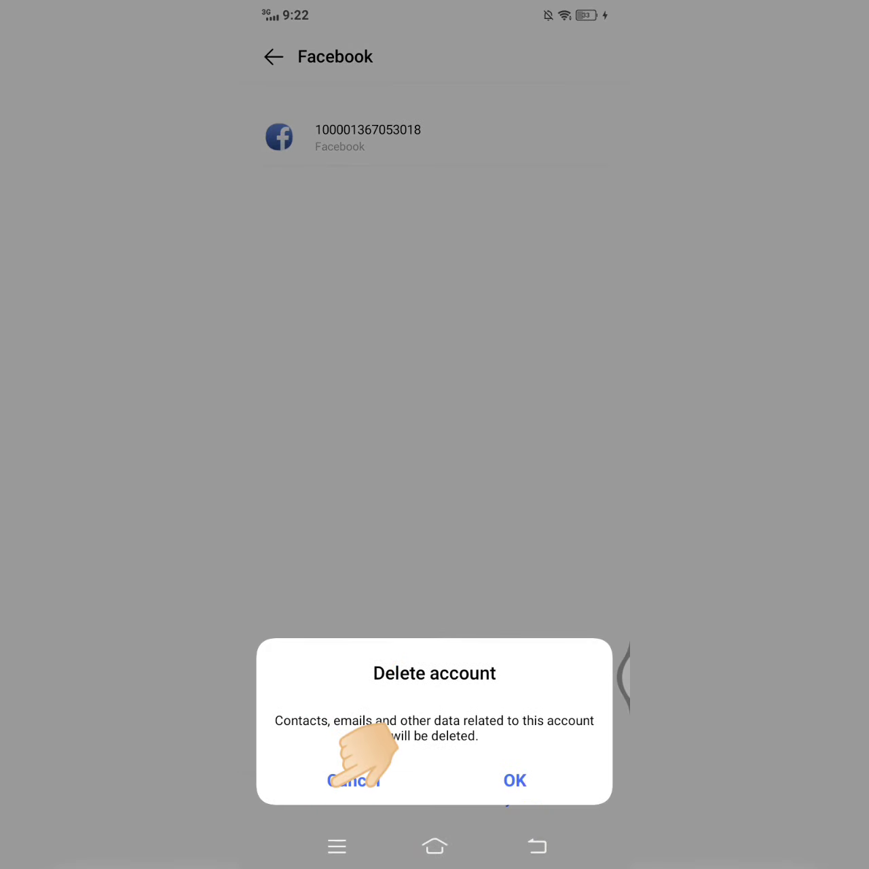
click(353, 780)
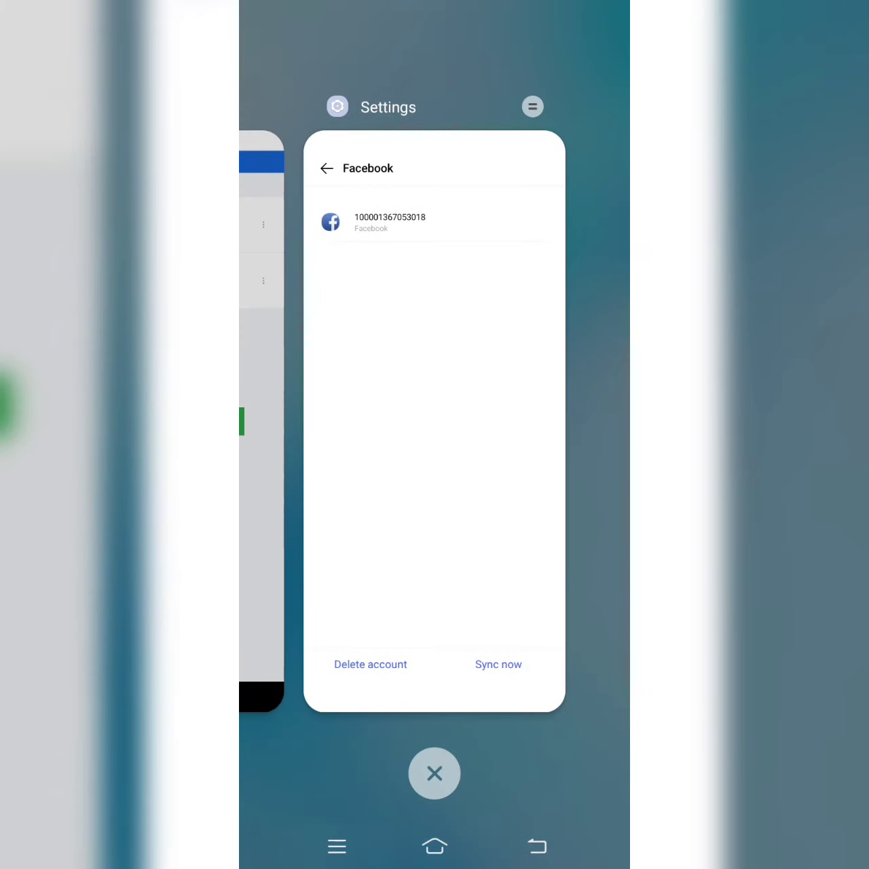
Clear recent apps, reopen Messenger and request removal of Wo Ni from Switch Account.
click(369, 665)
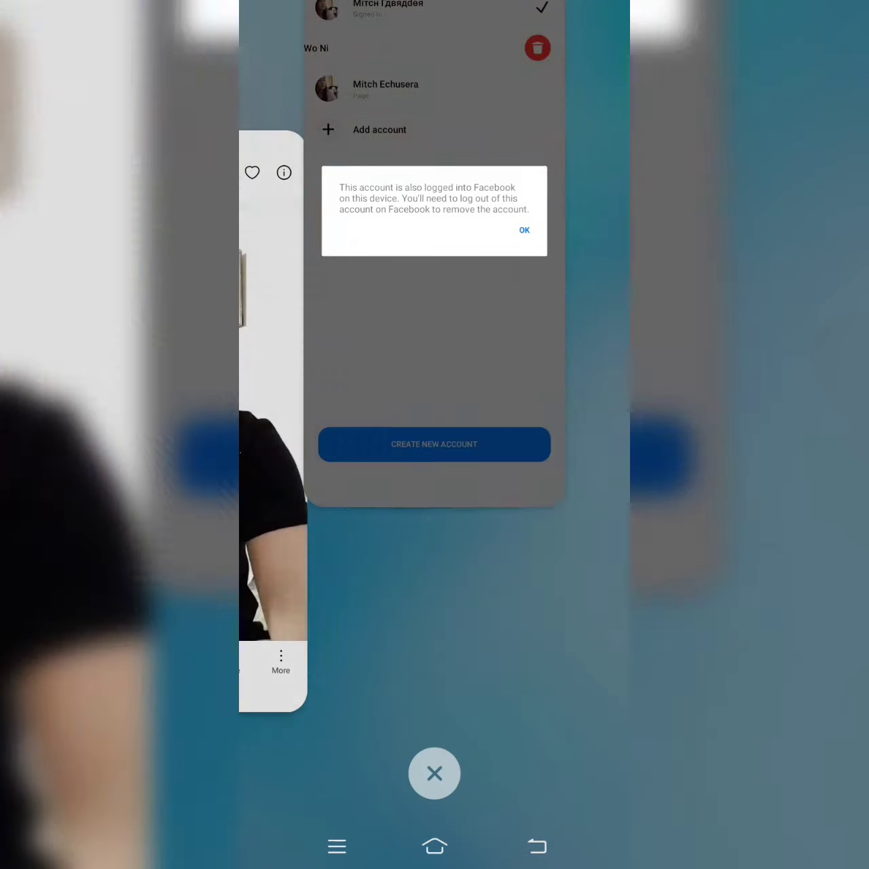
click(435, 773)
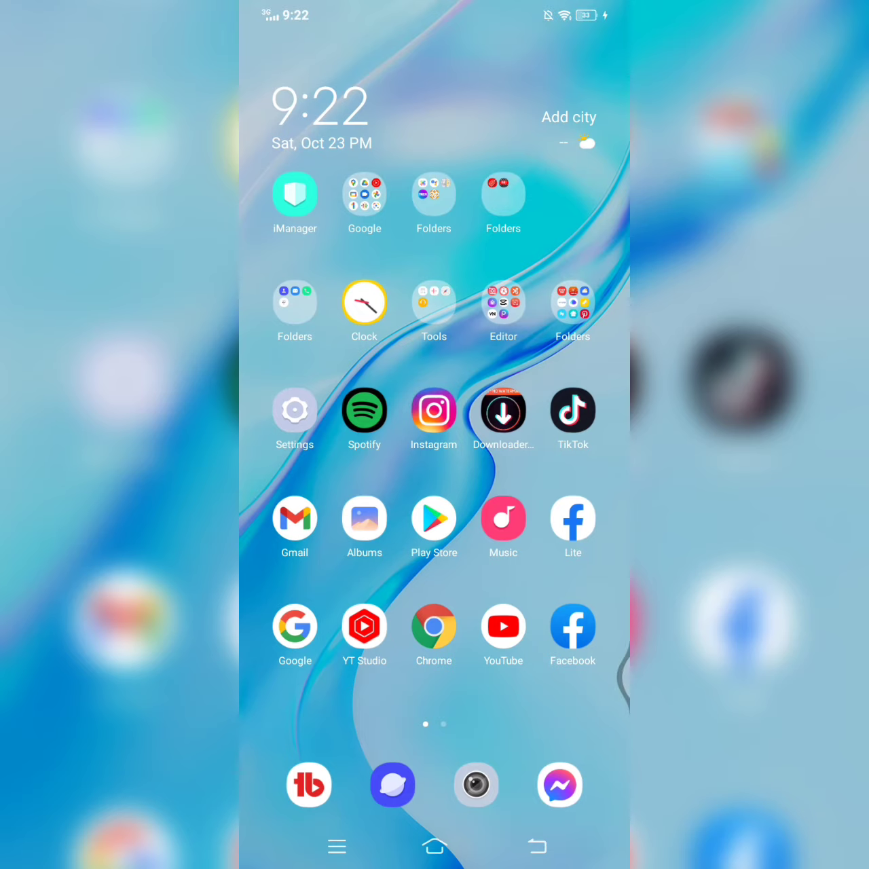
click(559, 785)
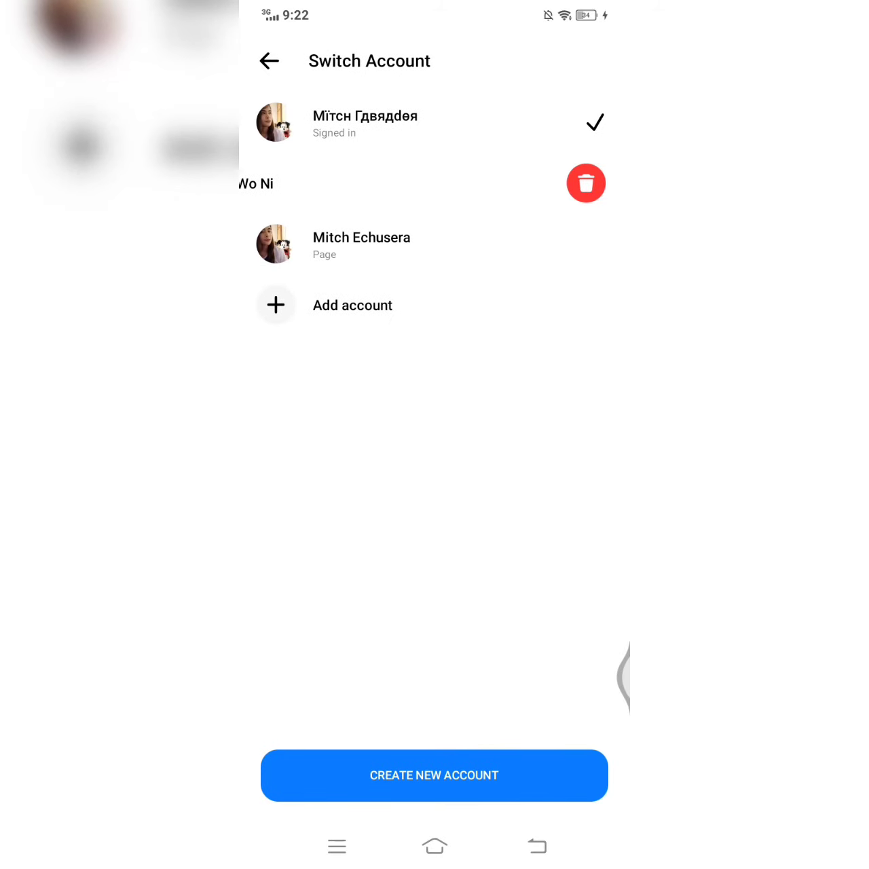
click(585, 182)
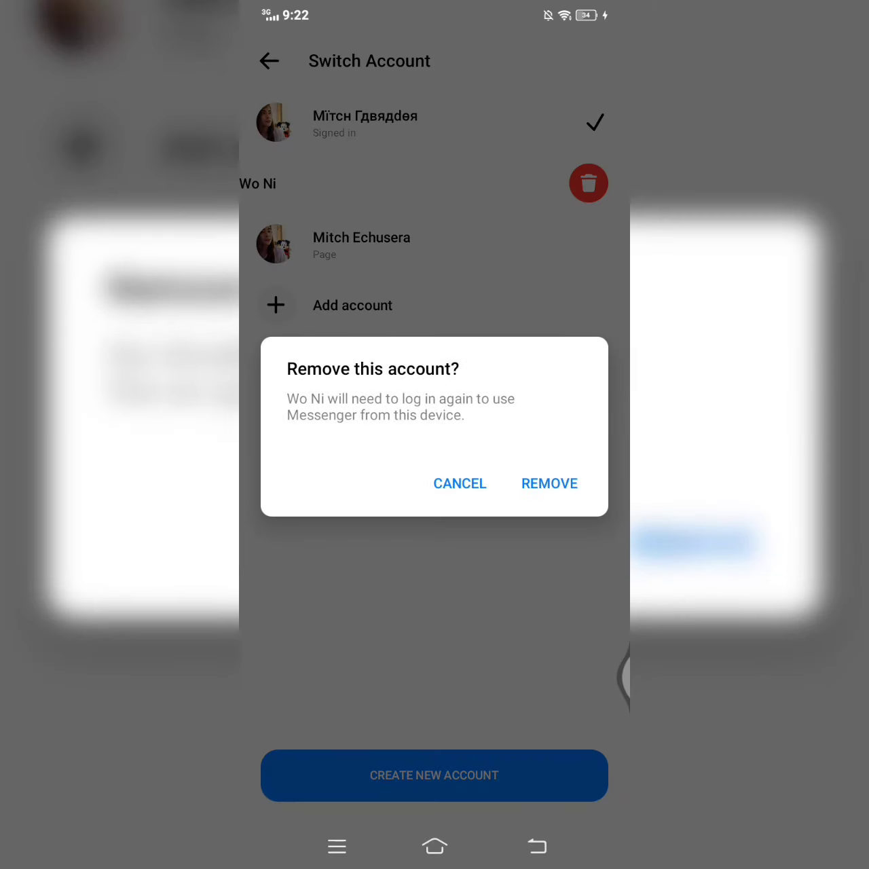